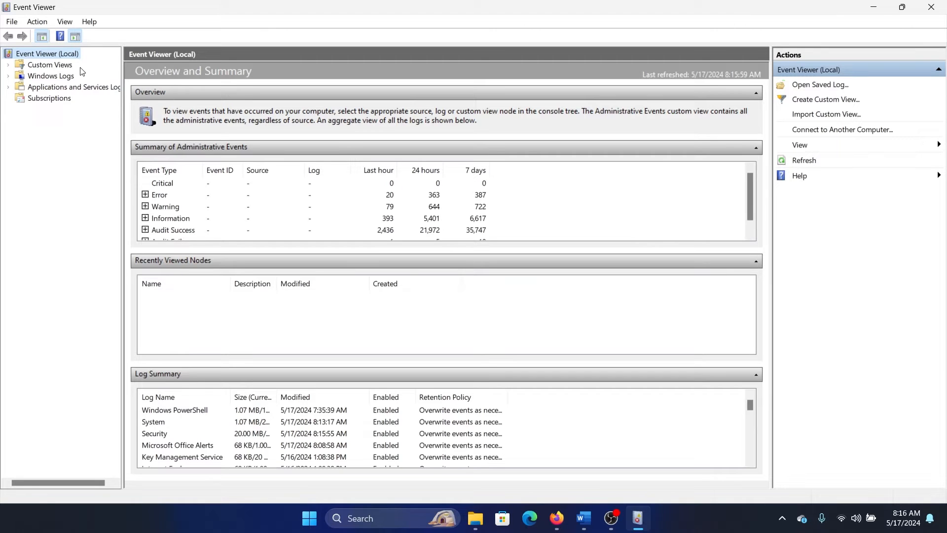
mouse_move(50, 81)
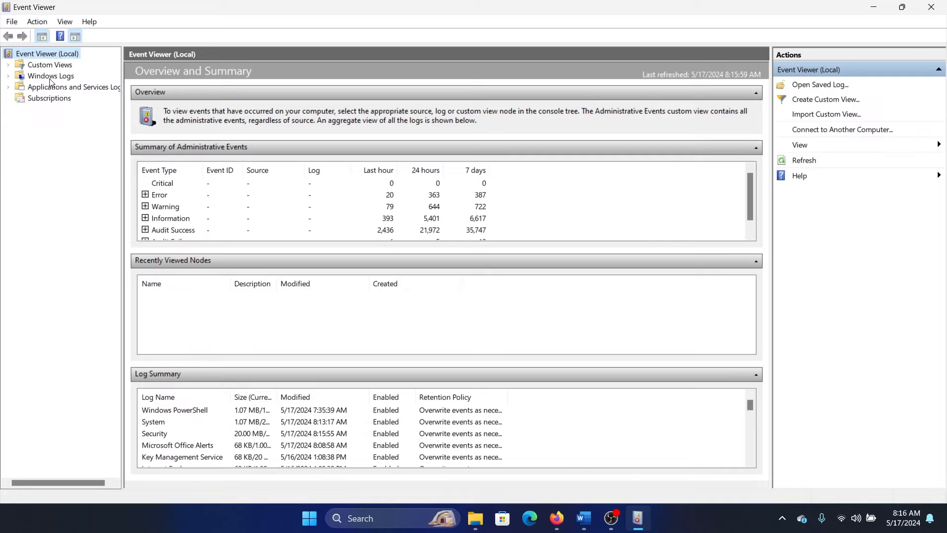
Step: Expand the Error category in Summary of Administrative Events to list error event IDs and sources
click(145, 194)
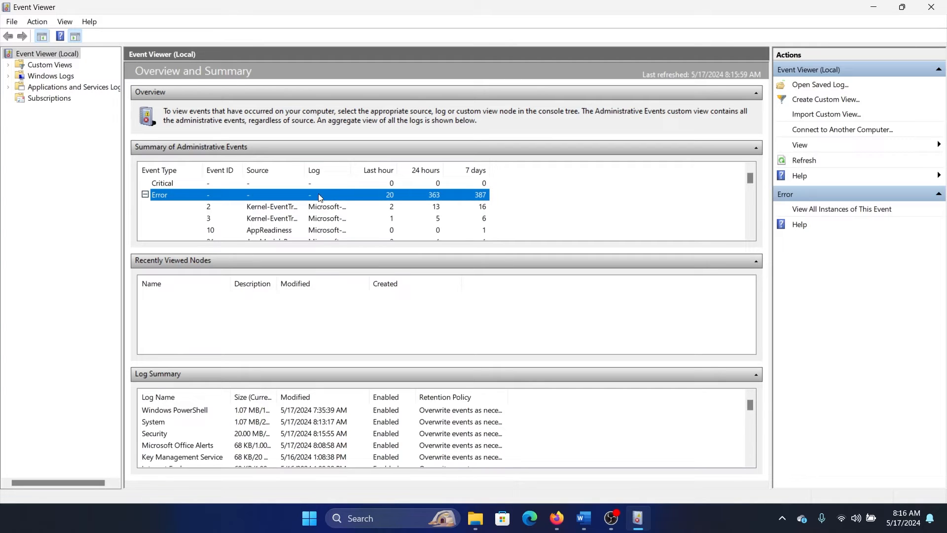
mouse_move(379, 194)
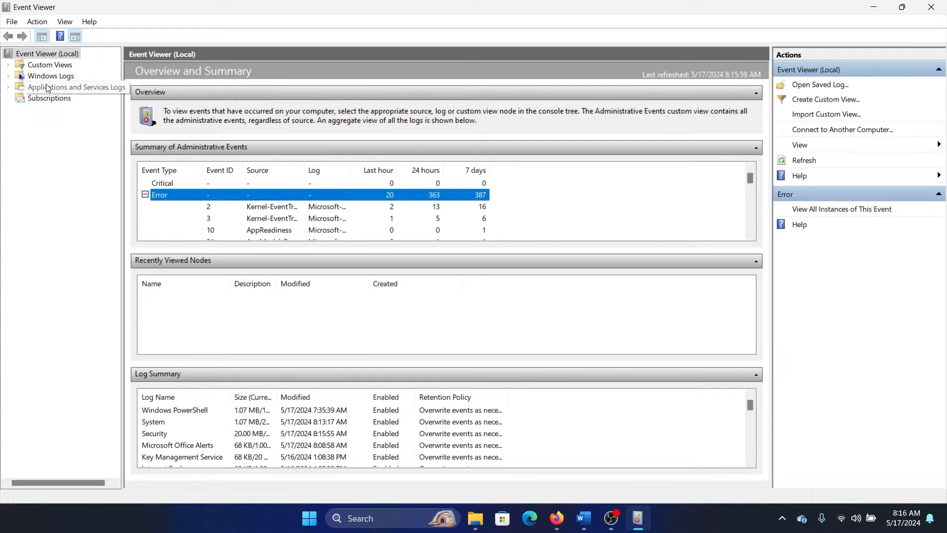
Step: Expand Windows Logs, view the Application log, then select an audit event in the Security log
click(51, 75)
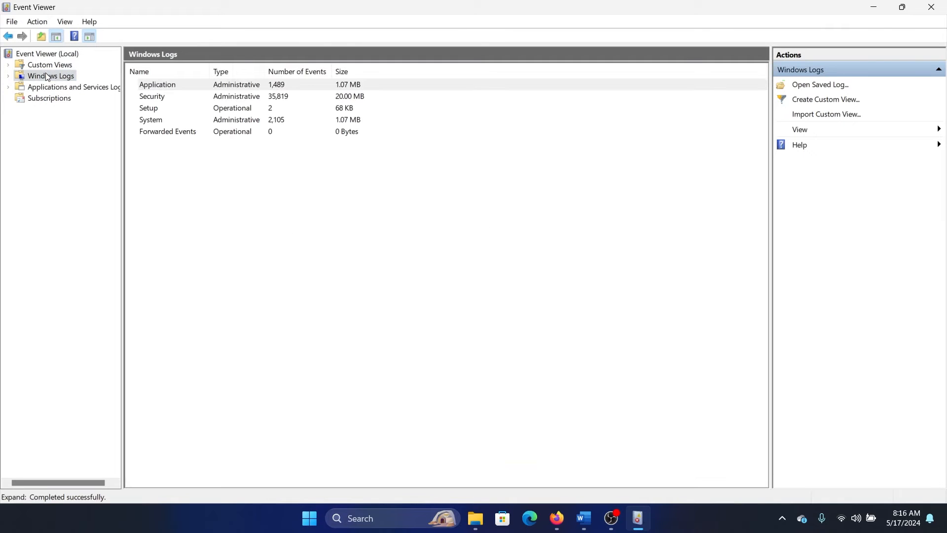
click(157, 84)
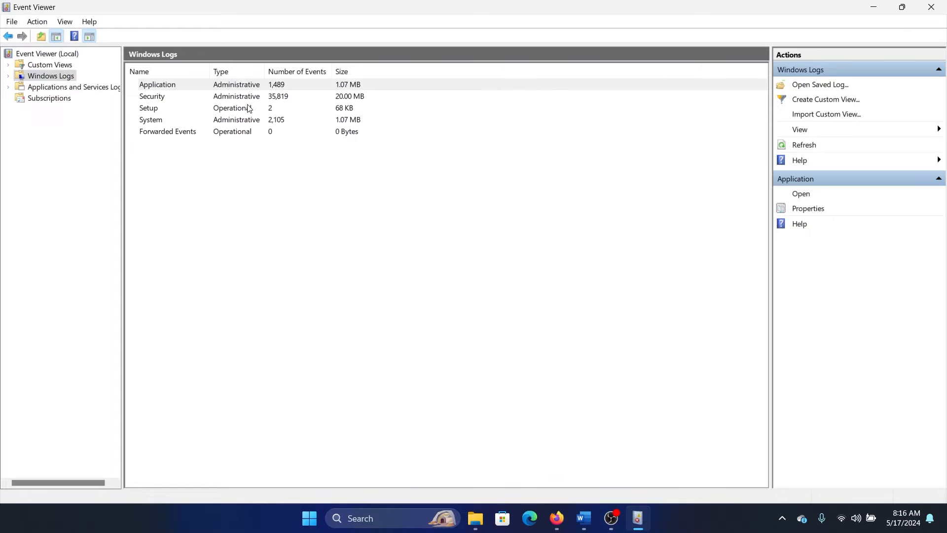
click(51, 76)
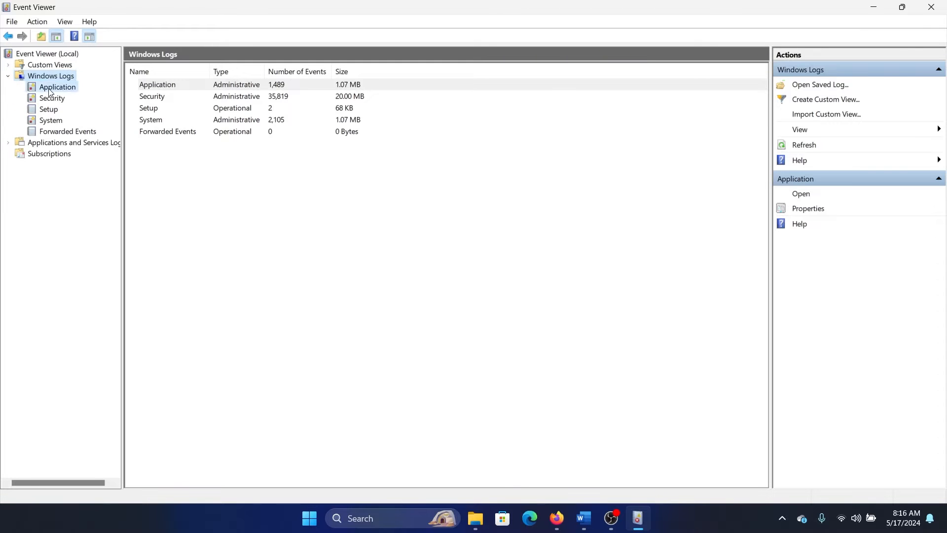
double_click(57, 87)
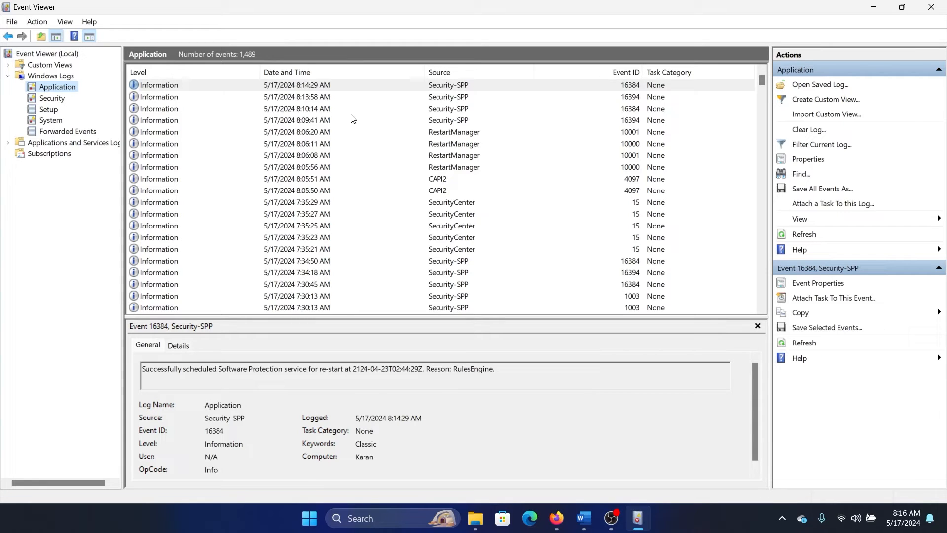
click(51, 97)
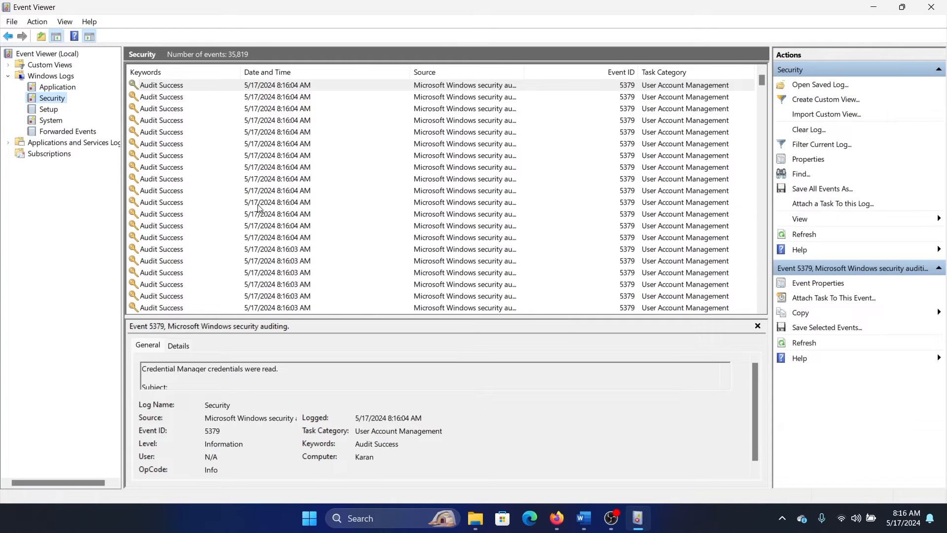
click(818, 283)
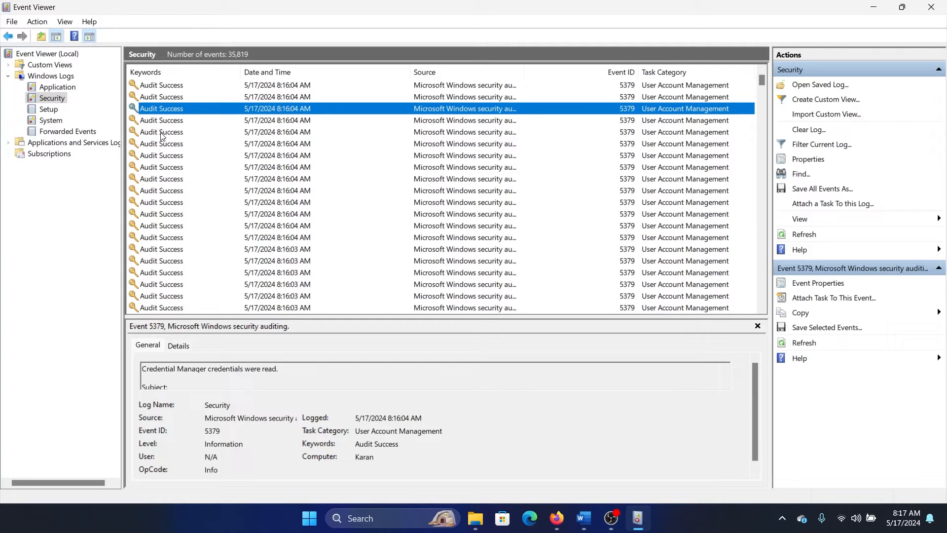
Step: Show the System log and view then close the USB-USBHUB3 event's properties
click(48, 109)
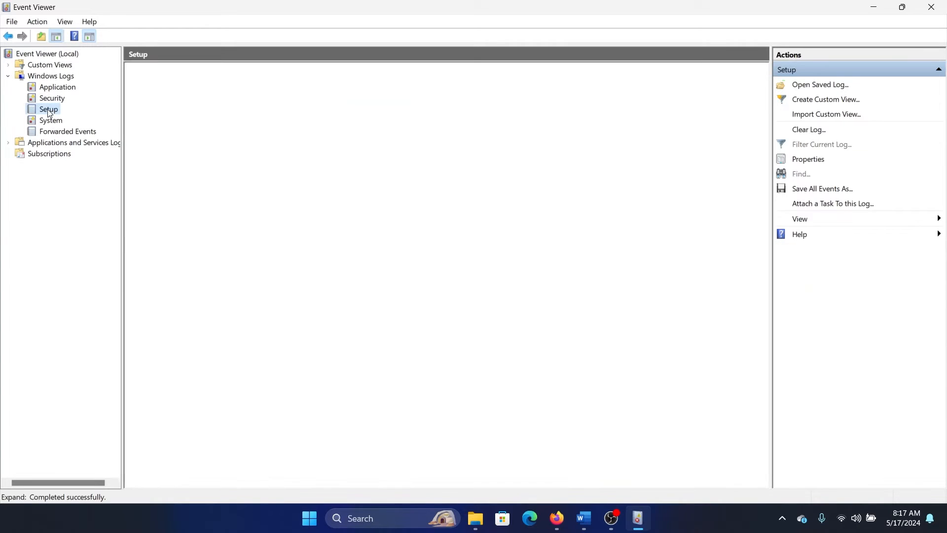
click(51, 121)
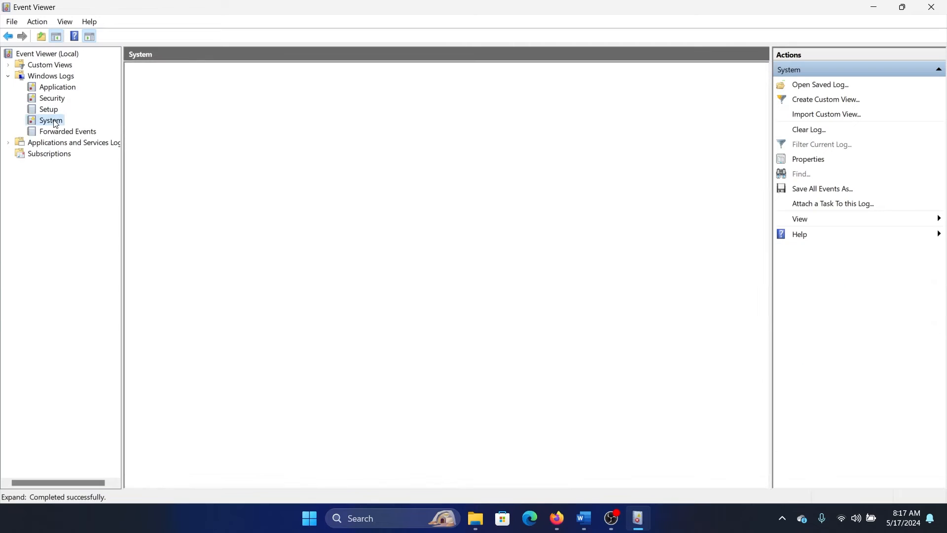
double_click(686, 156)
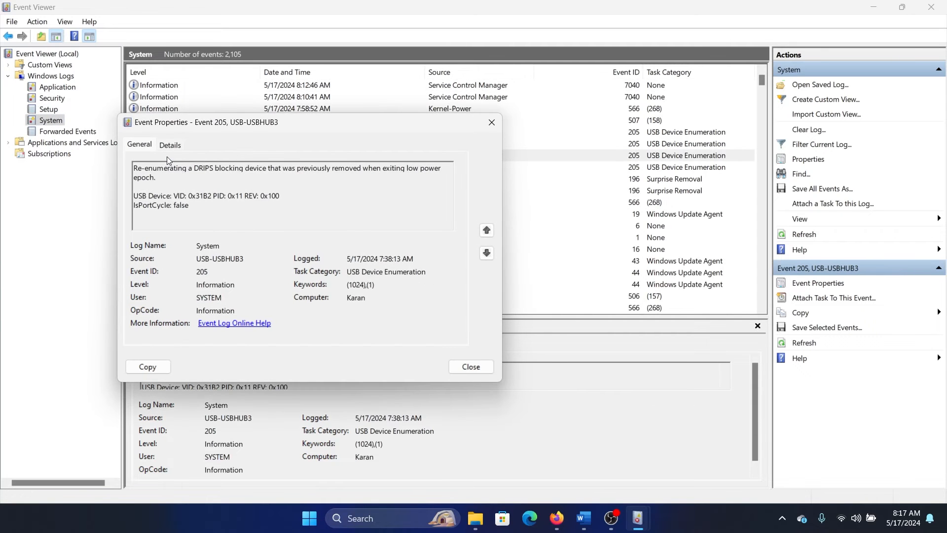
mouse_move(351, 157)
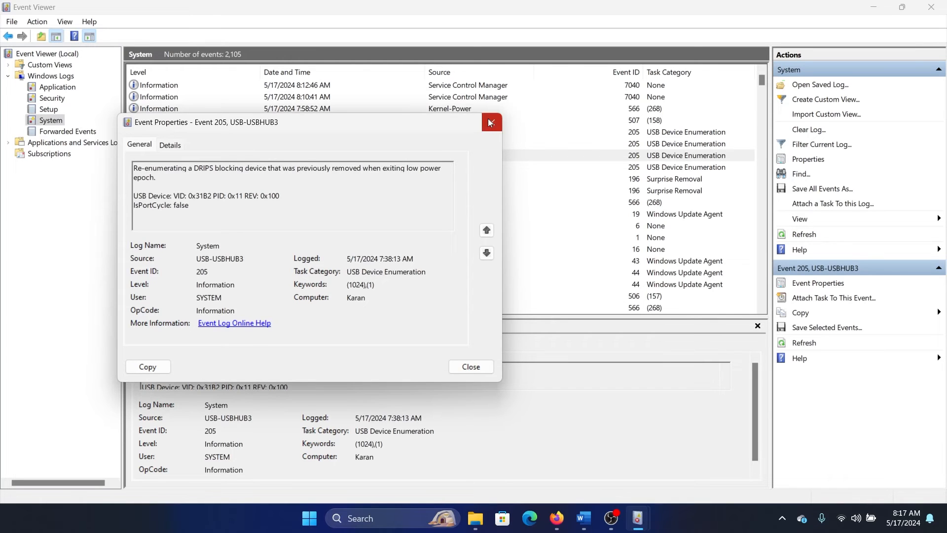
click(489, 123)
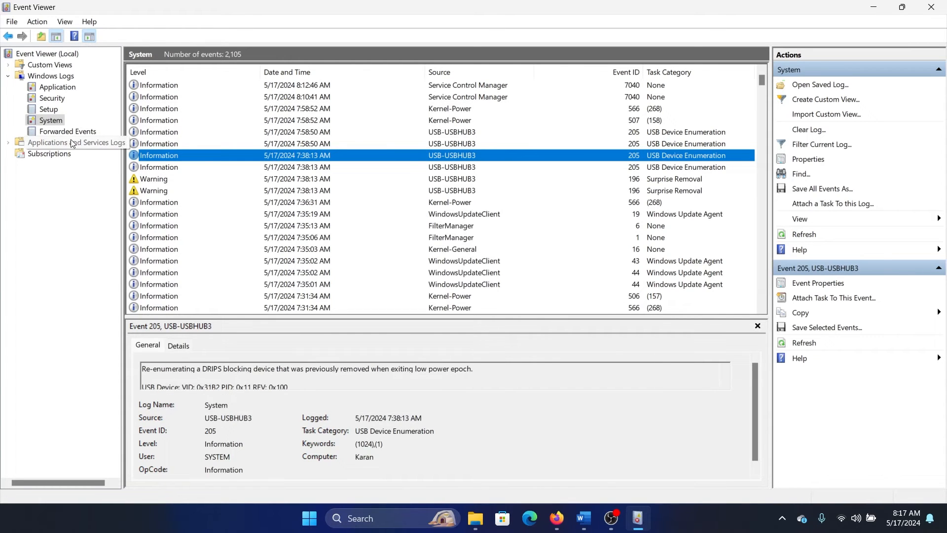
Step: Expand Applications and Services Logs and open the AuraWallpaperService Log
click(9, 142)
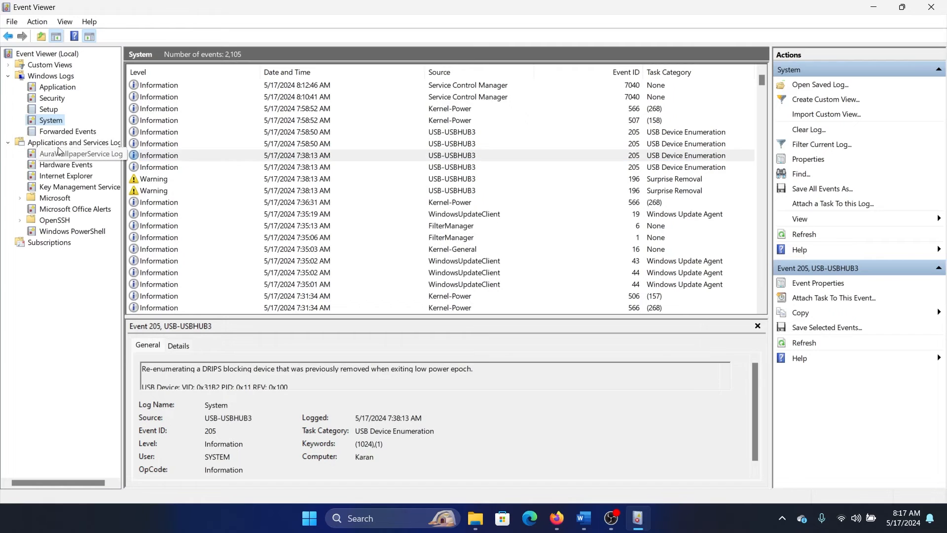
click(73, 142)
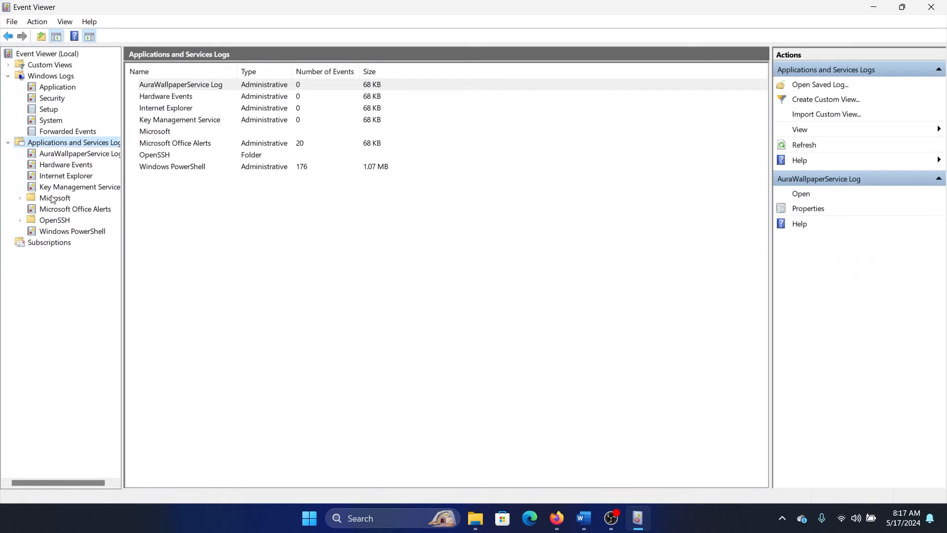
click(79, 153)
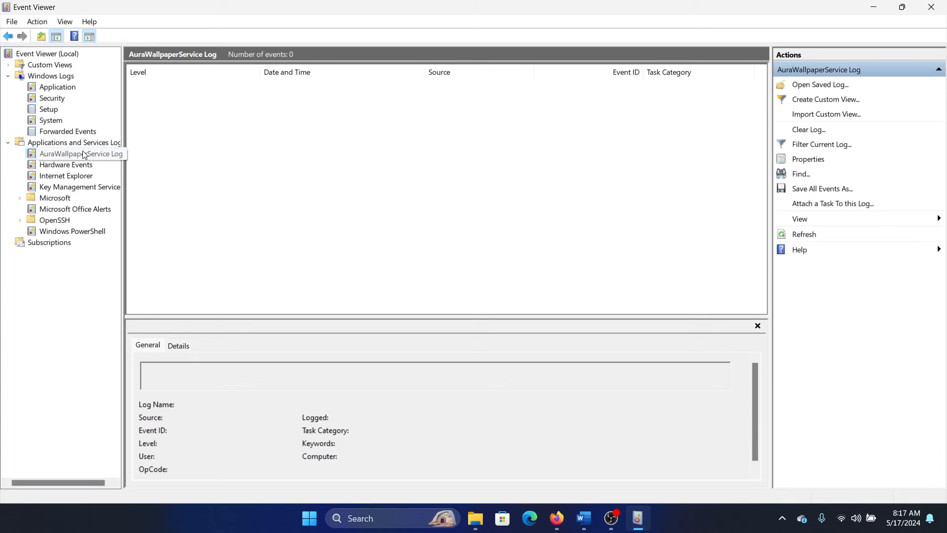
click(81, 154)
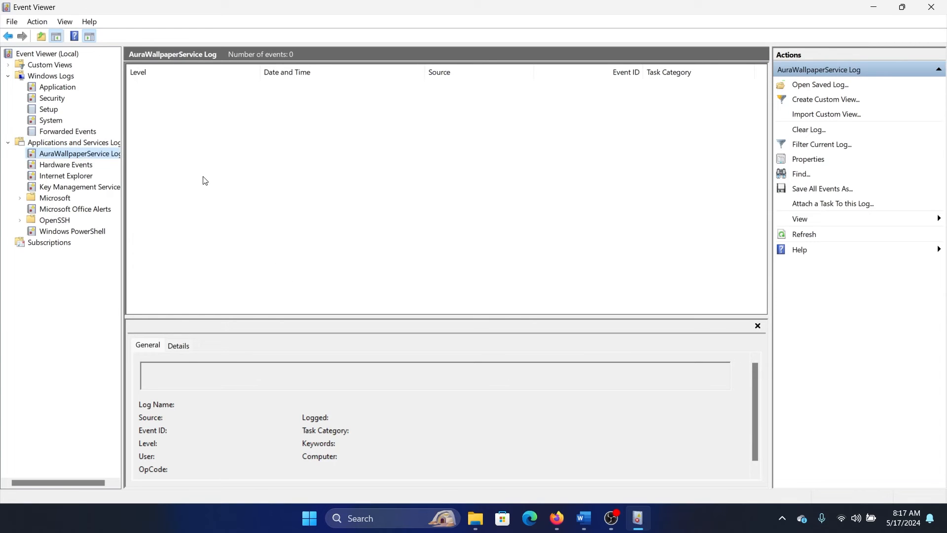
Step: Open the Microsoft Office Alerts log and view then close one error's properties
click(54, 197)
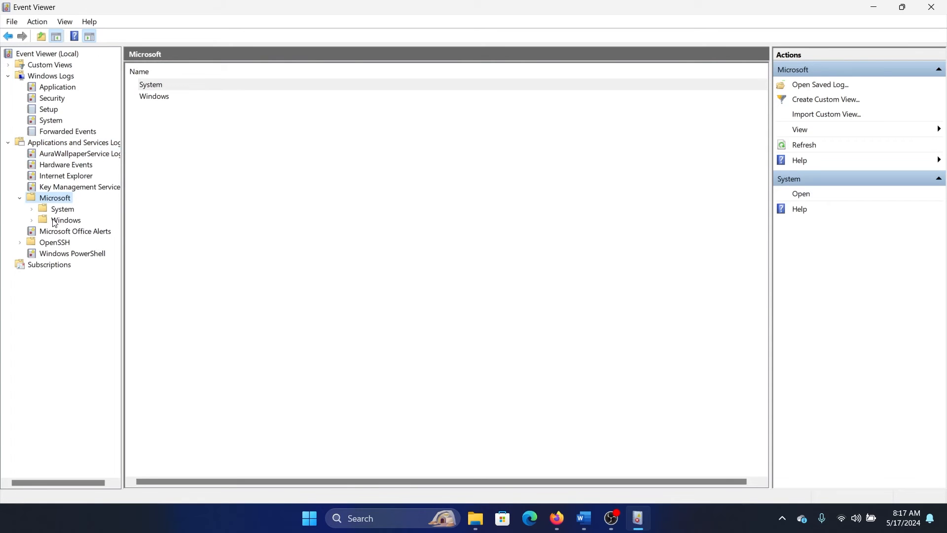
click(75, 231)
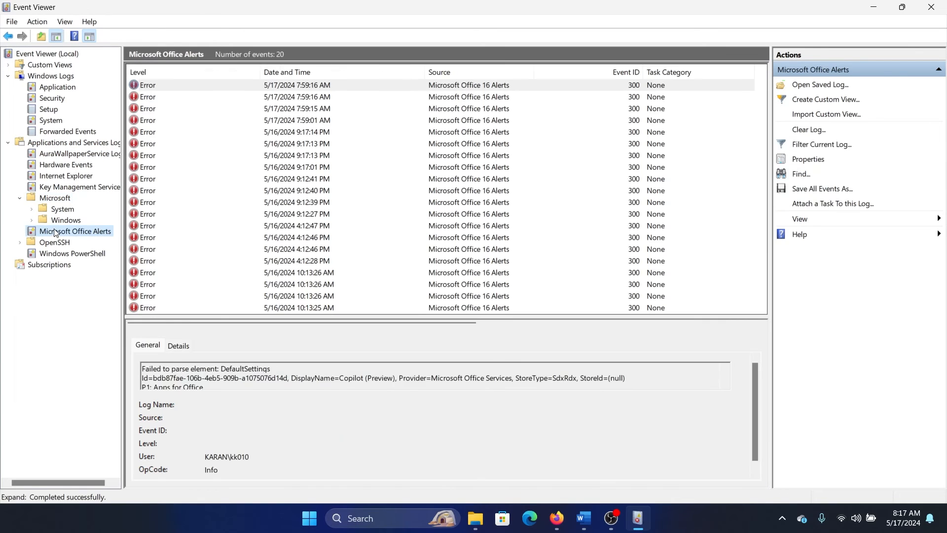
double_click(297, 167)
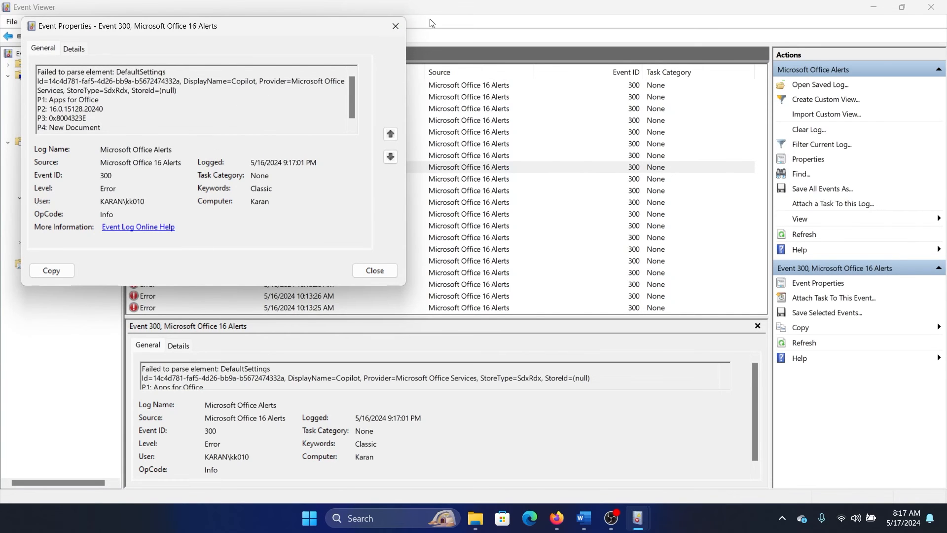
click(374, 270)
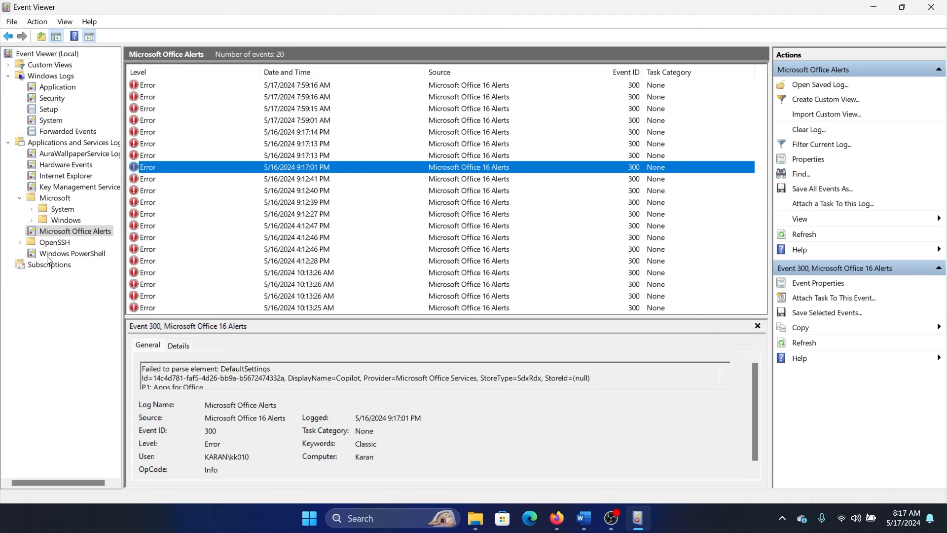
click(49, 265)
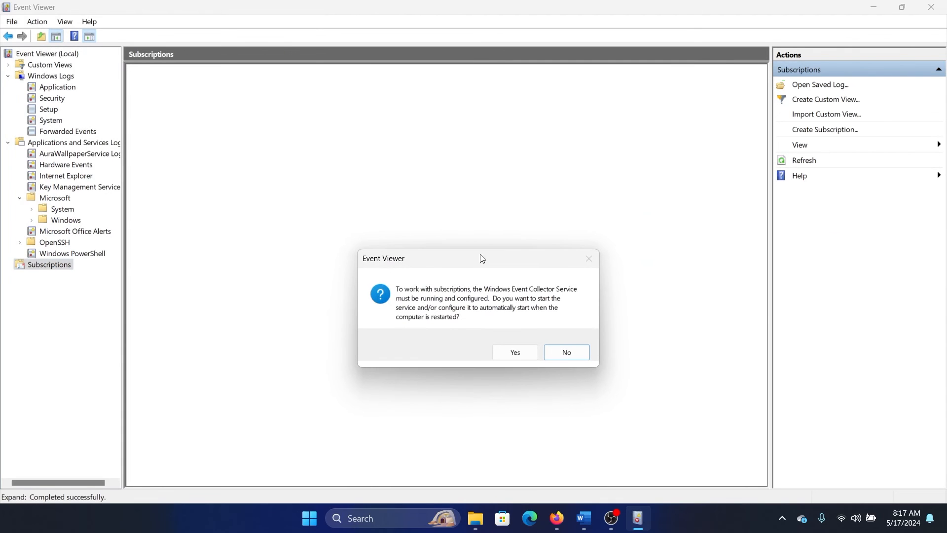
mouse_move(557, 329)
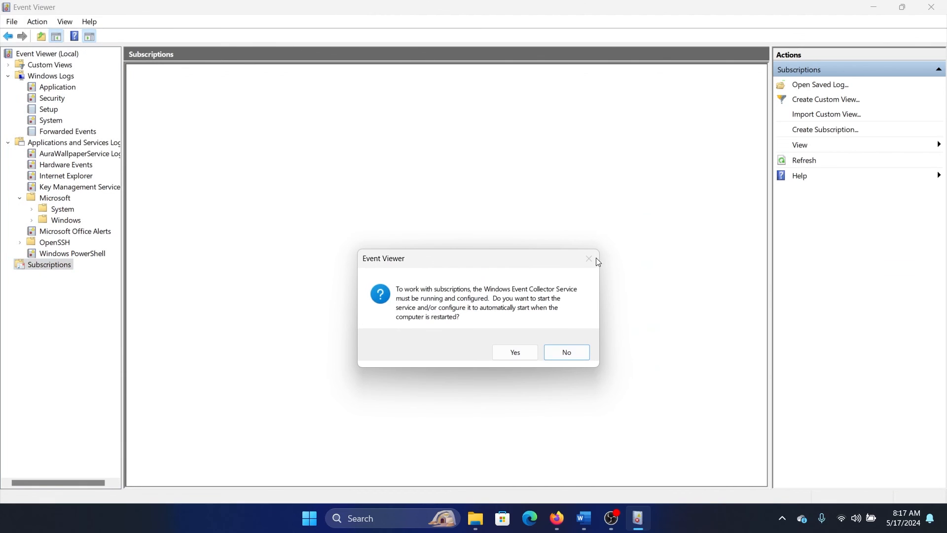
Step: Dismiss the Windows Event Collector Service prompt to reveal the empty subscriptions list
click(565, 352)
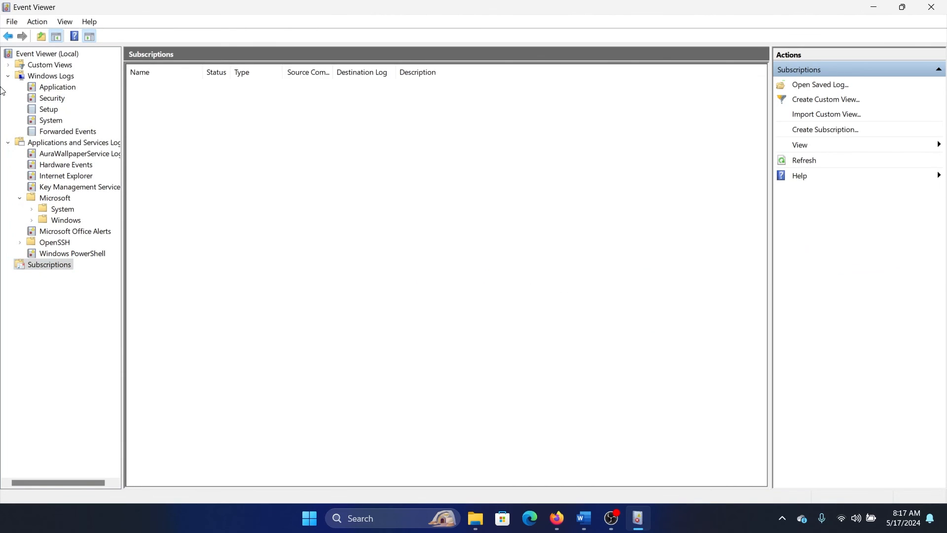
Step: Expand Custom Views and open the Administrative Events view listing 1,109 events
click(49, 65)
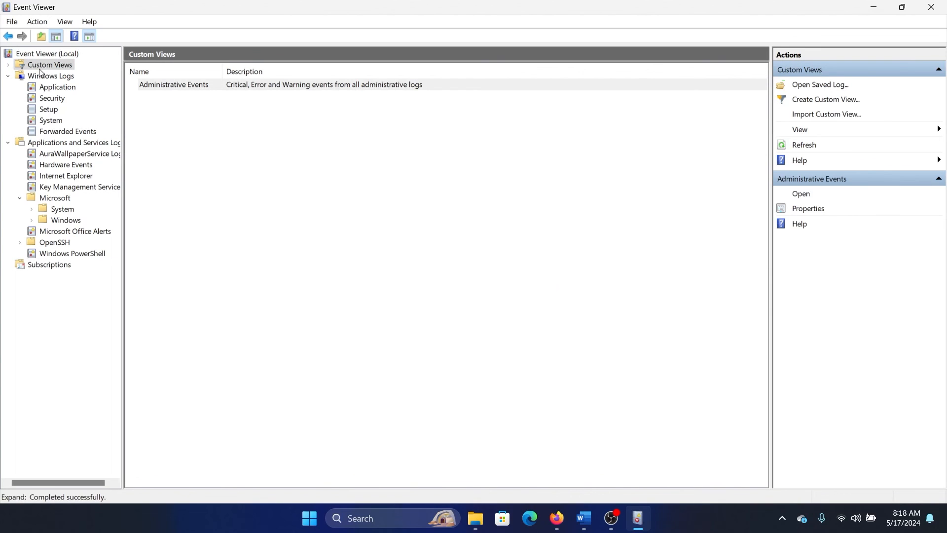
click(8, 65)
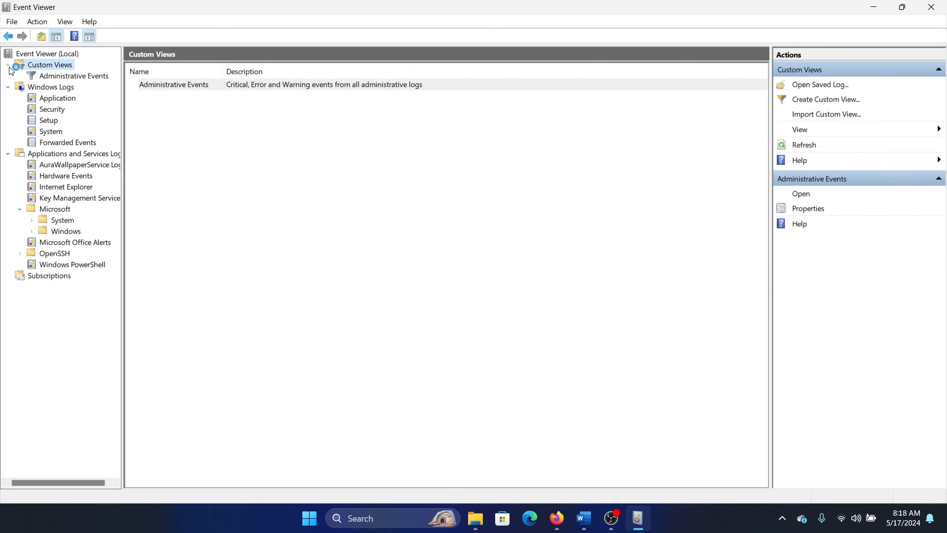
click(73, 75)
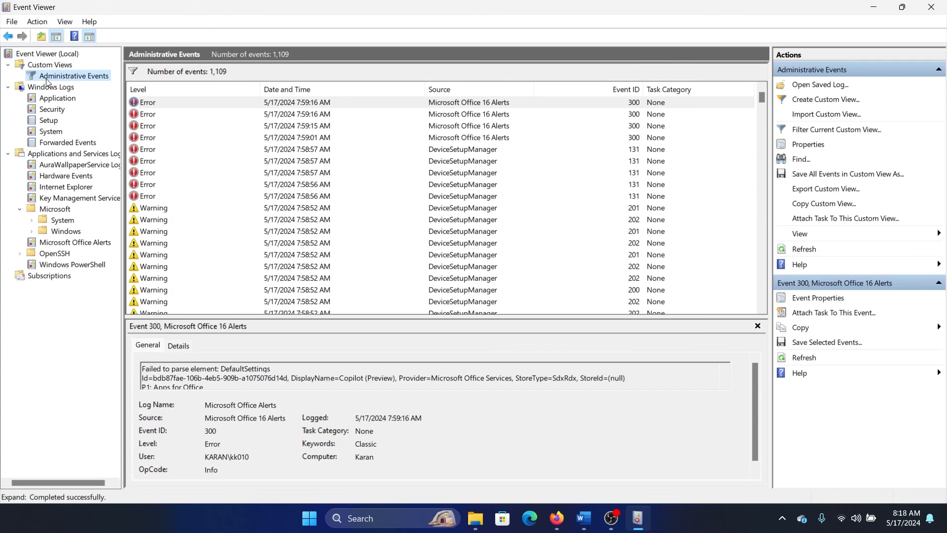